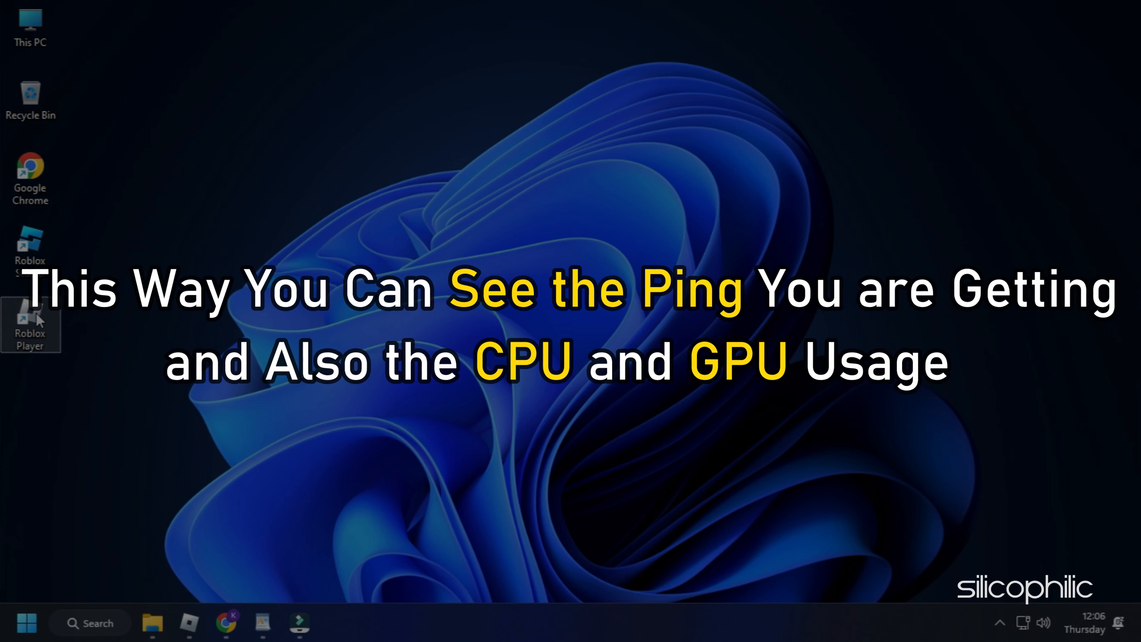
- Launch Roblox Player from its desktop shortcut, landing on the Base Battles page
double_click(30, 325)
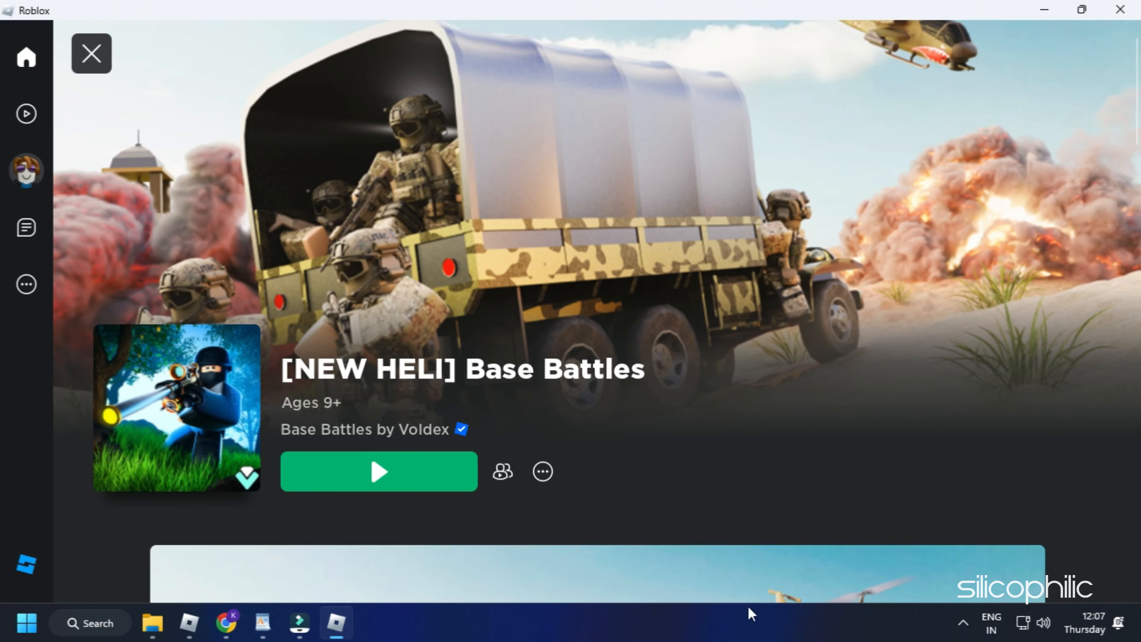
- Join Base Battles and bring up its in-game settings menu
left_click(378, 472)
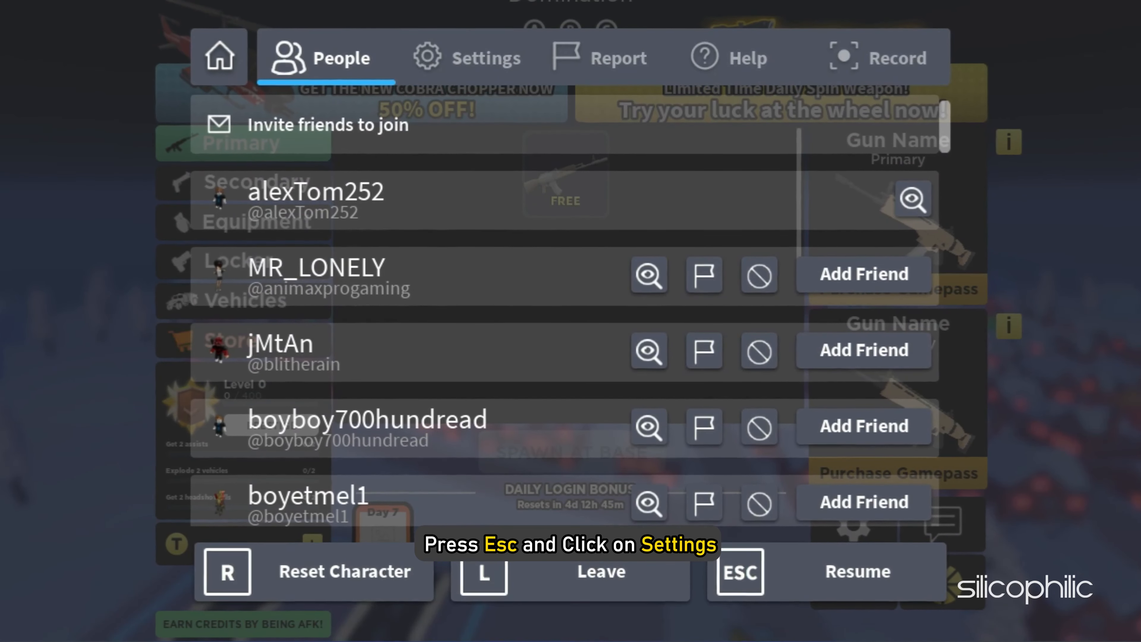
left_click(467, 58)
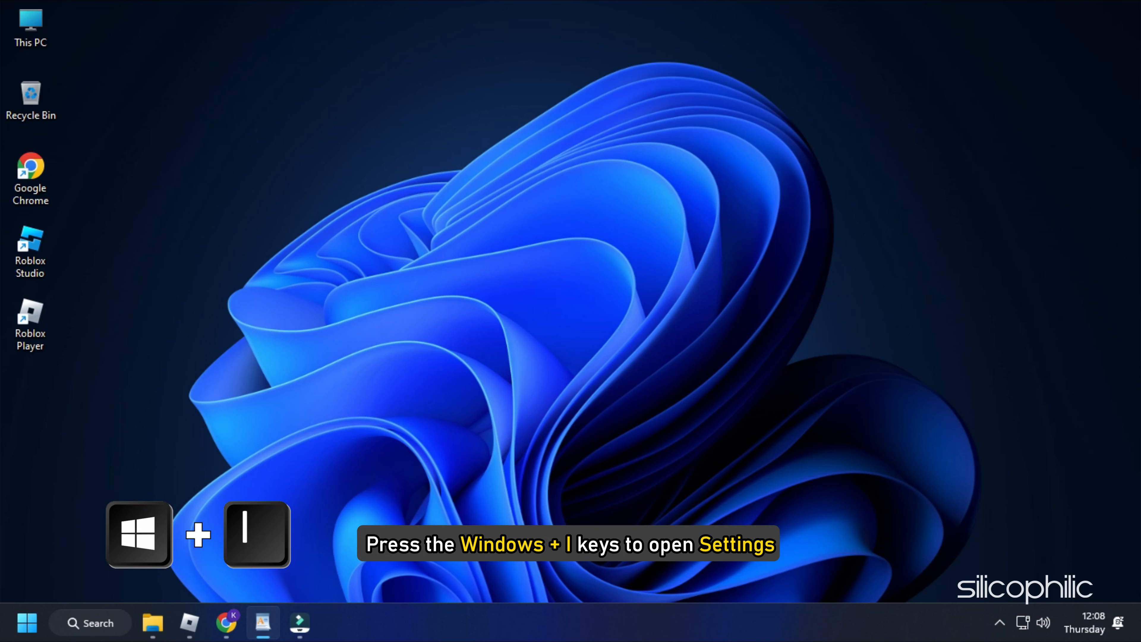
- In Settings > Network & internet > VPN, switch off VPN over metered networks
key("Win+i")
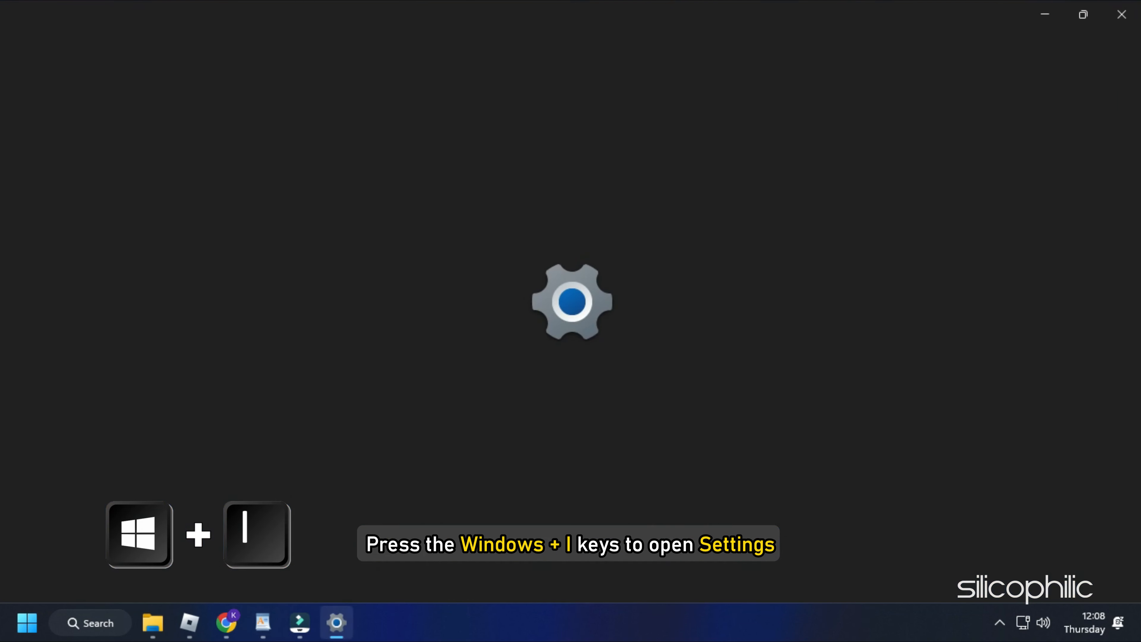
key("Win+i")
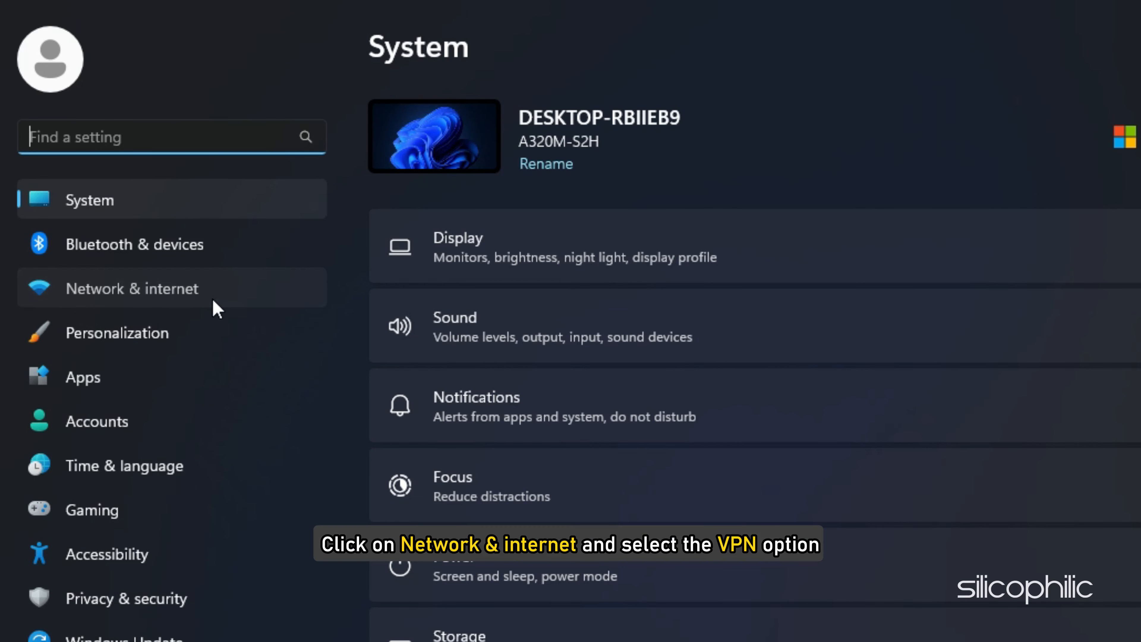
left_click(132, 289)
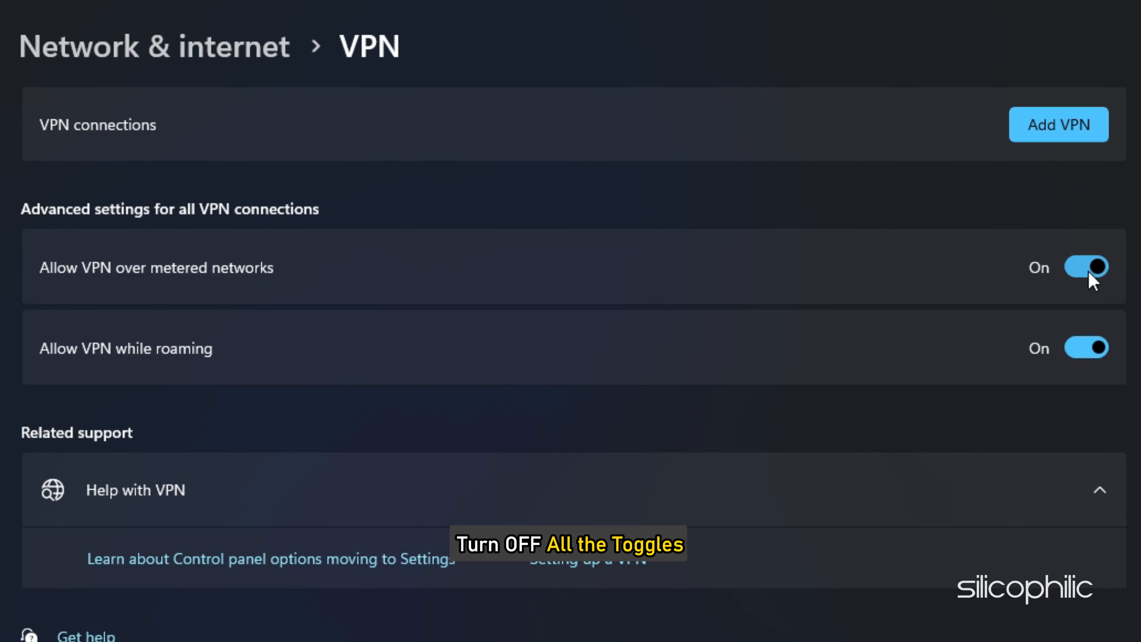
left_click(1085, 347)
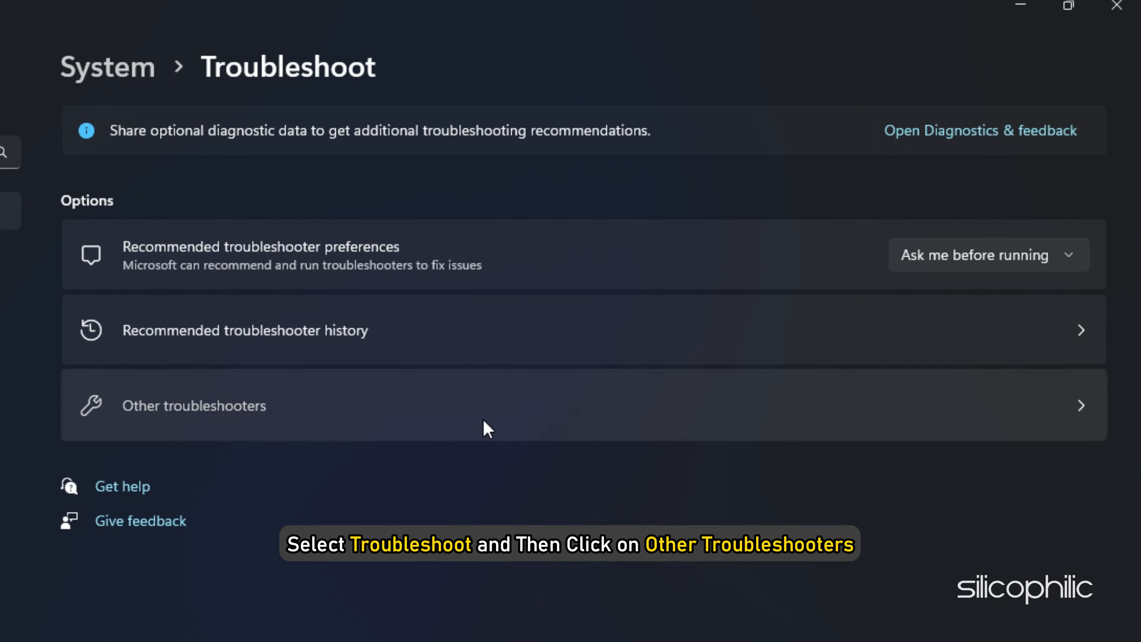
- Run the Internet Connections troubleshooter from Other troubleshooters
left_click(194, 405)
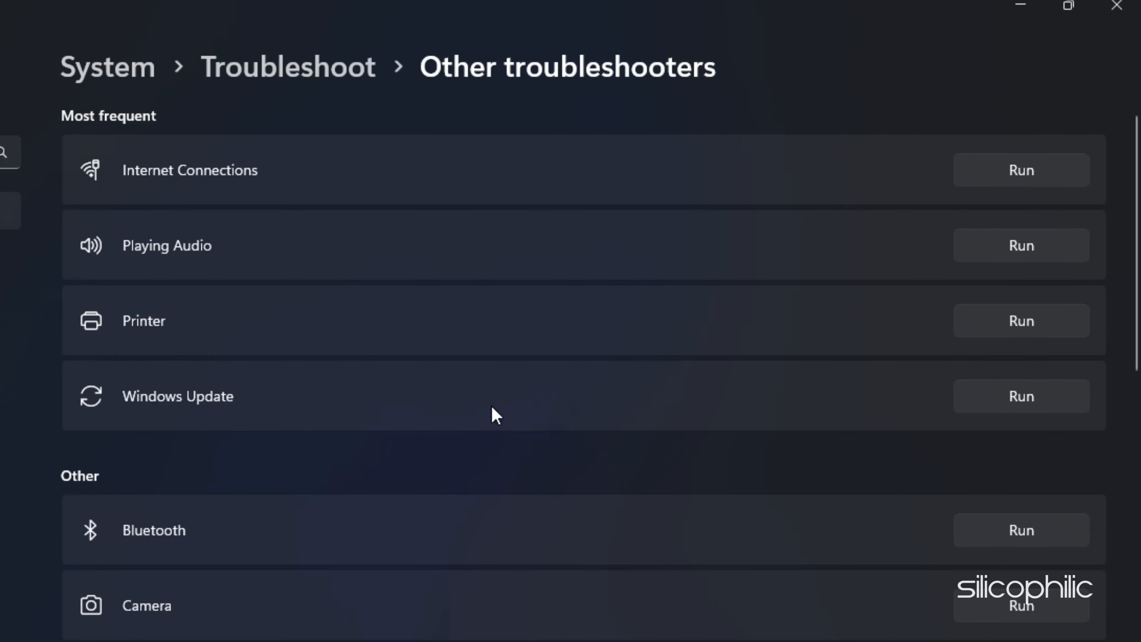
left_click(1021, 171)
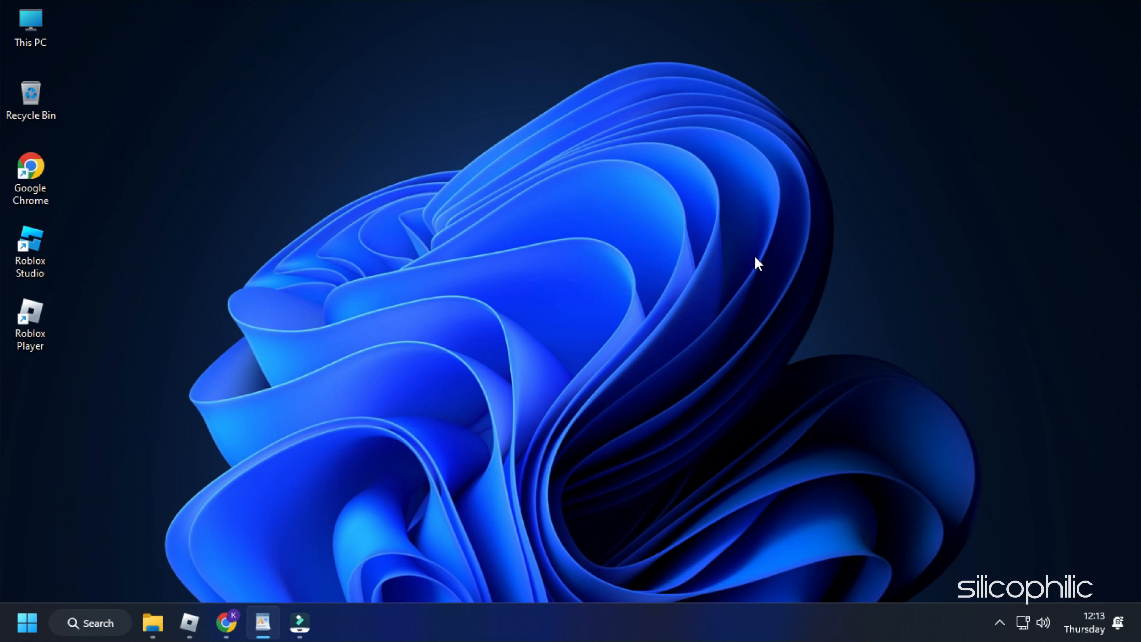
mouse_move(286, 369)
type("command Prompt")
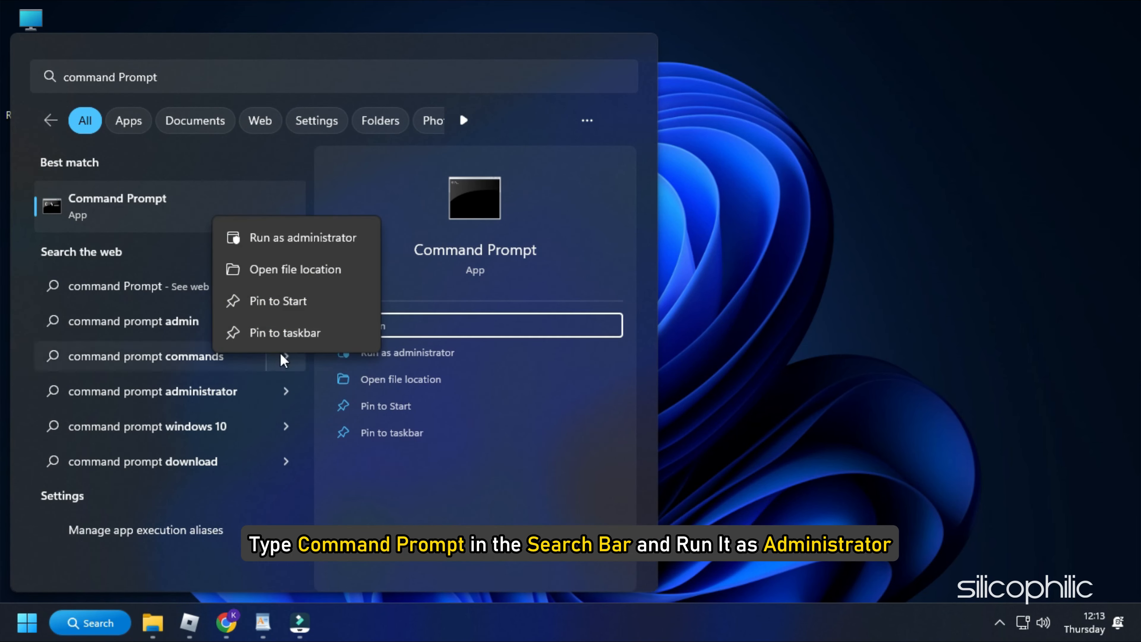
- Start the searched Command Prompt result as administrator
left_click(302, 237)
type("ipconfig /flushdns")
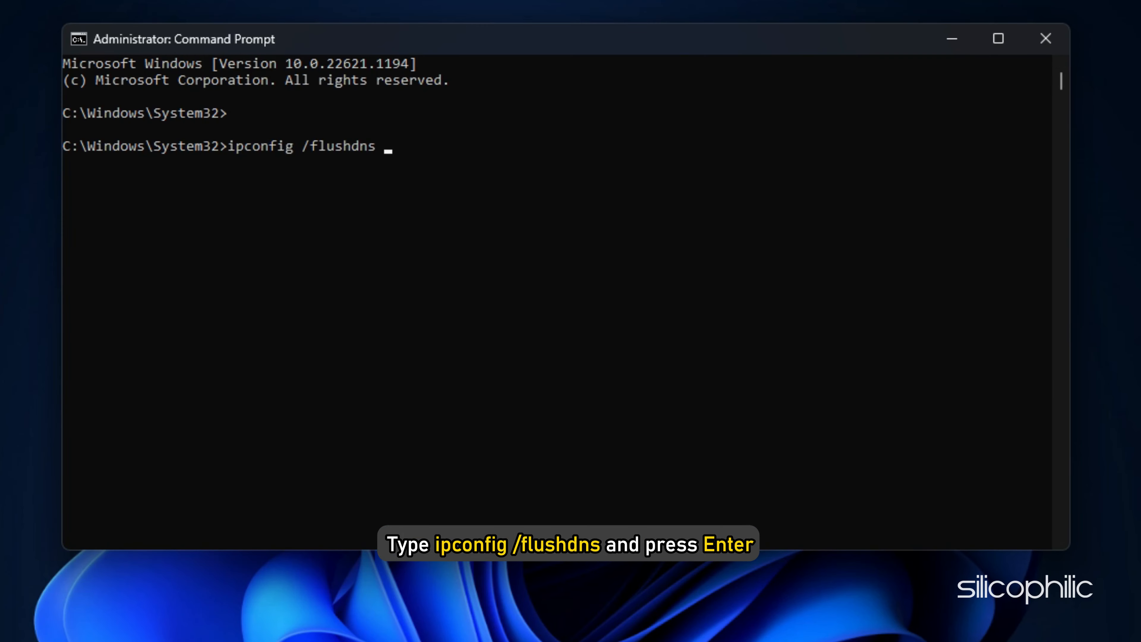
- Run ipconfig /flushdns, then enter netsh winsock reset
key("Enter")
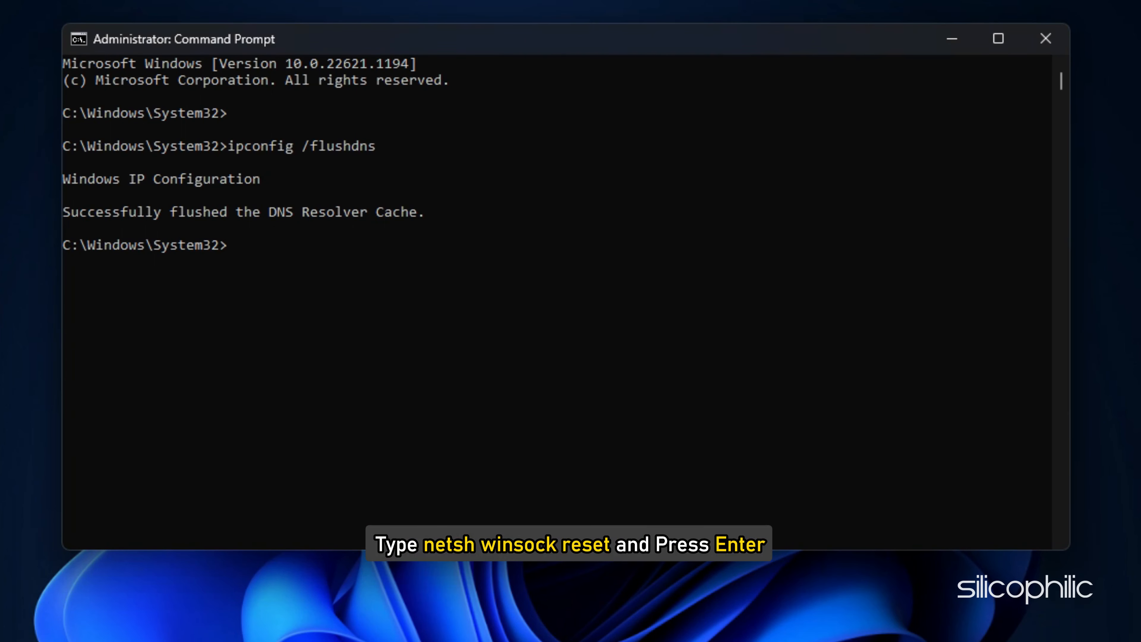
type("netsh winsock reset")
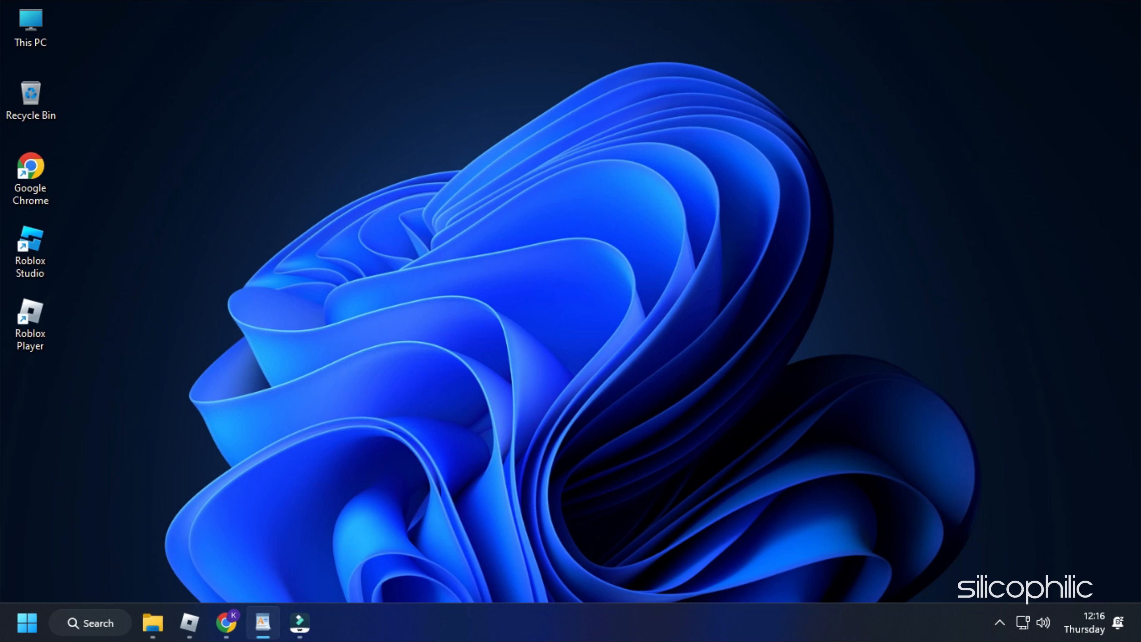
- Run ncpa.cpl and bring up the Ethernet connection's Properties
key("Win+r")
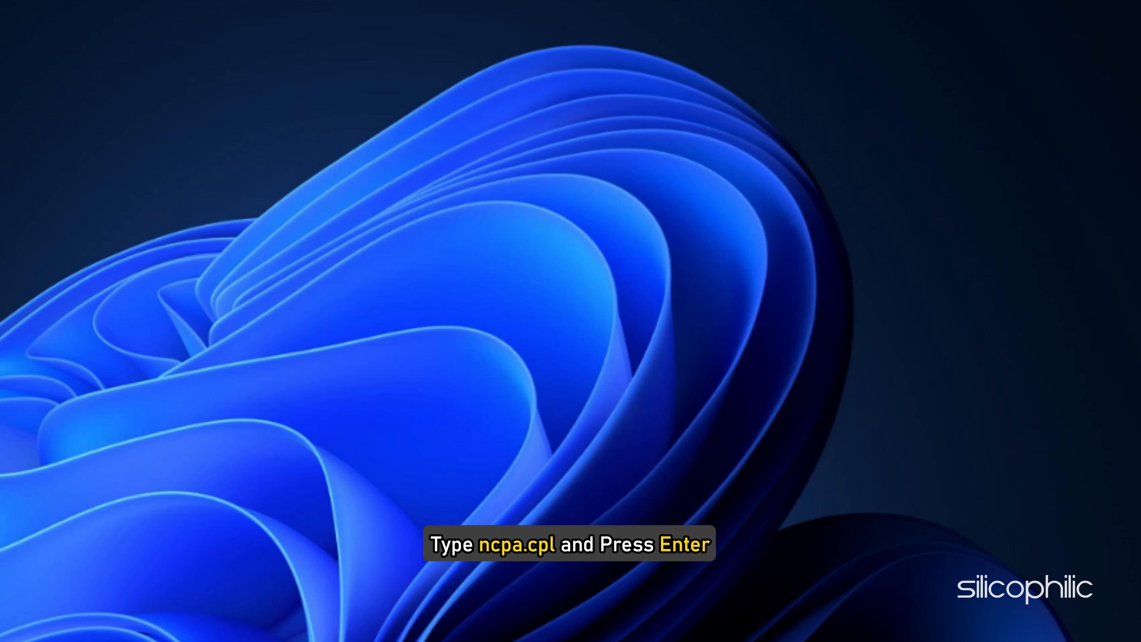
key("Enter")
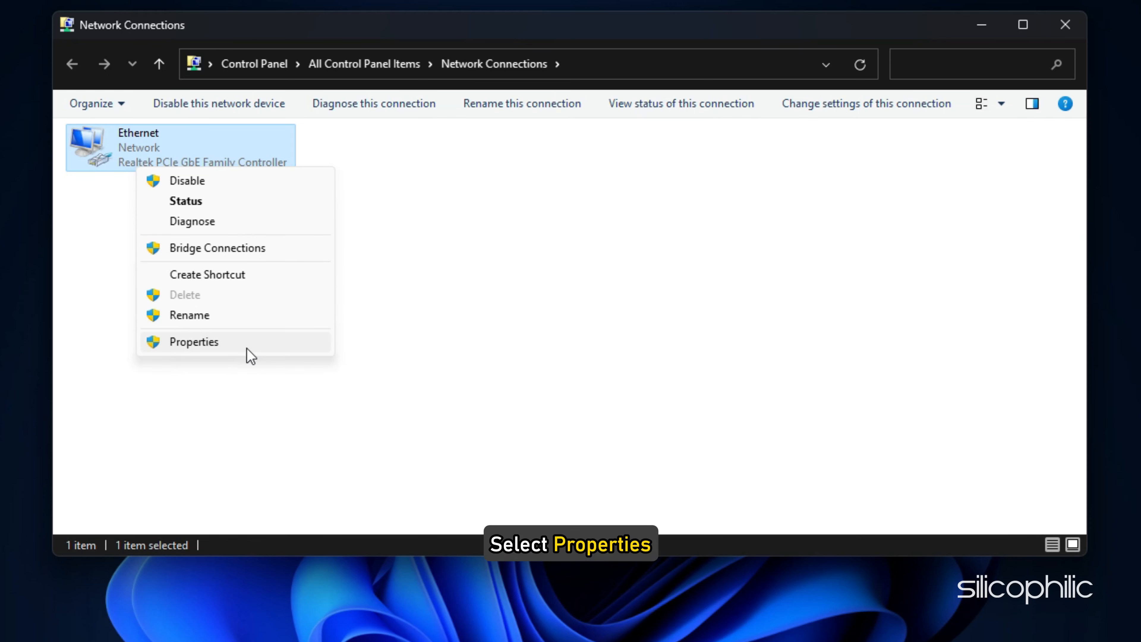
left_click(194, 341)
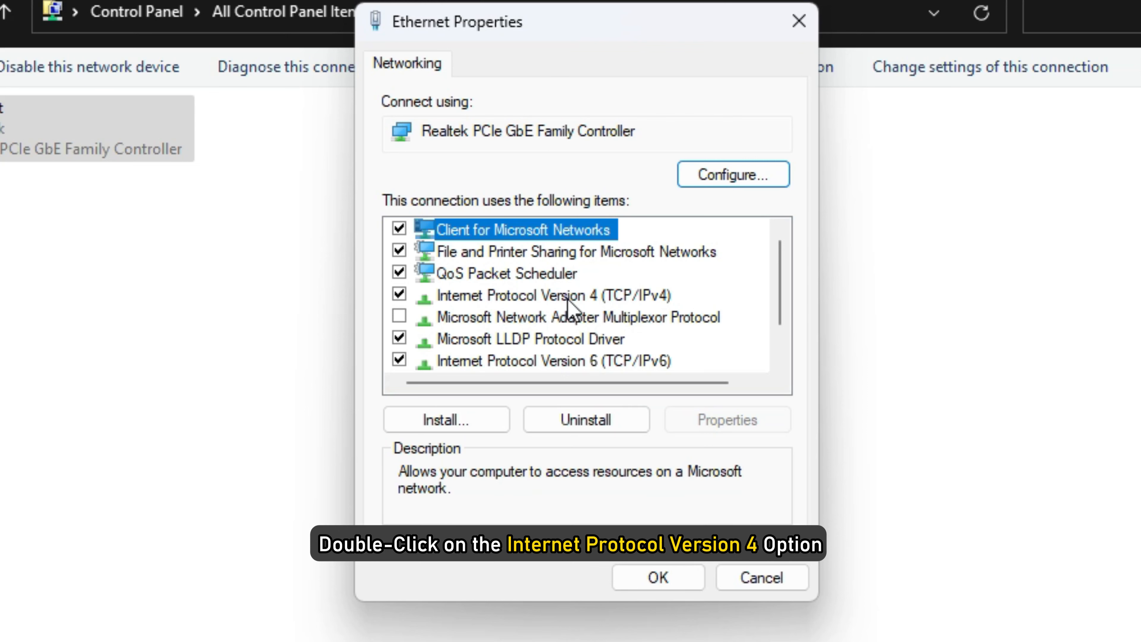
- Set IPv4 DNS servers to 8.8.8.8 and 8.8.4.4, confirm, and close the Ethernet properties
double_click(555, 294)
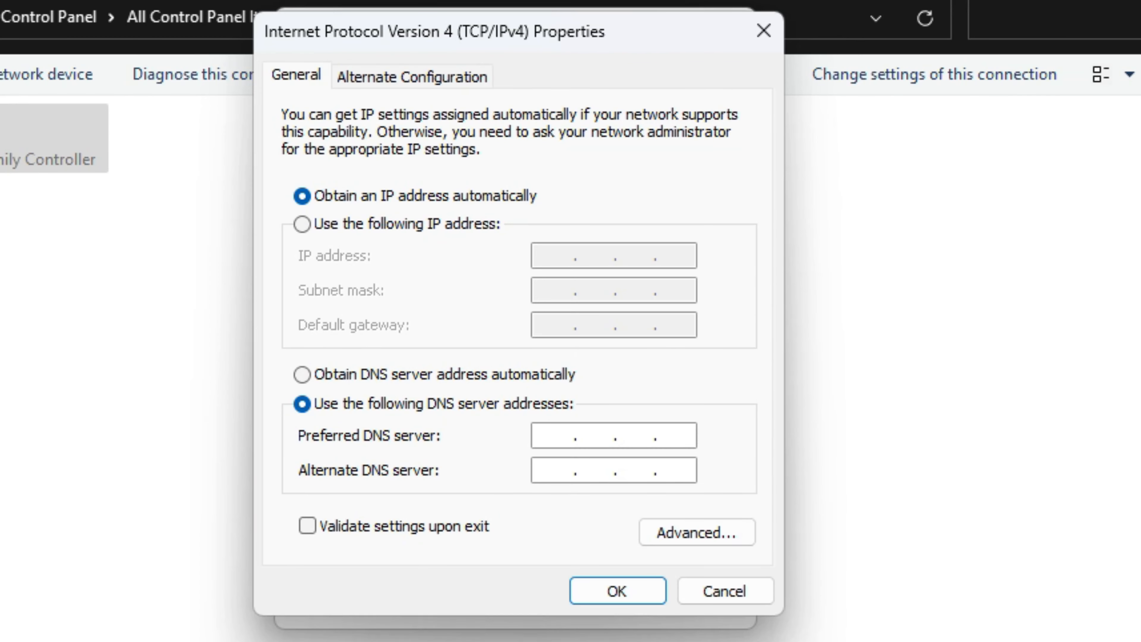
left_click(301, 403)
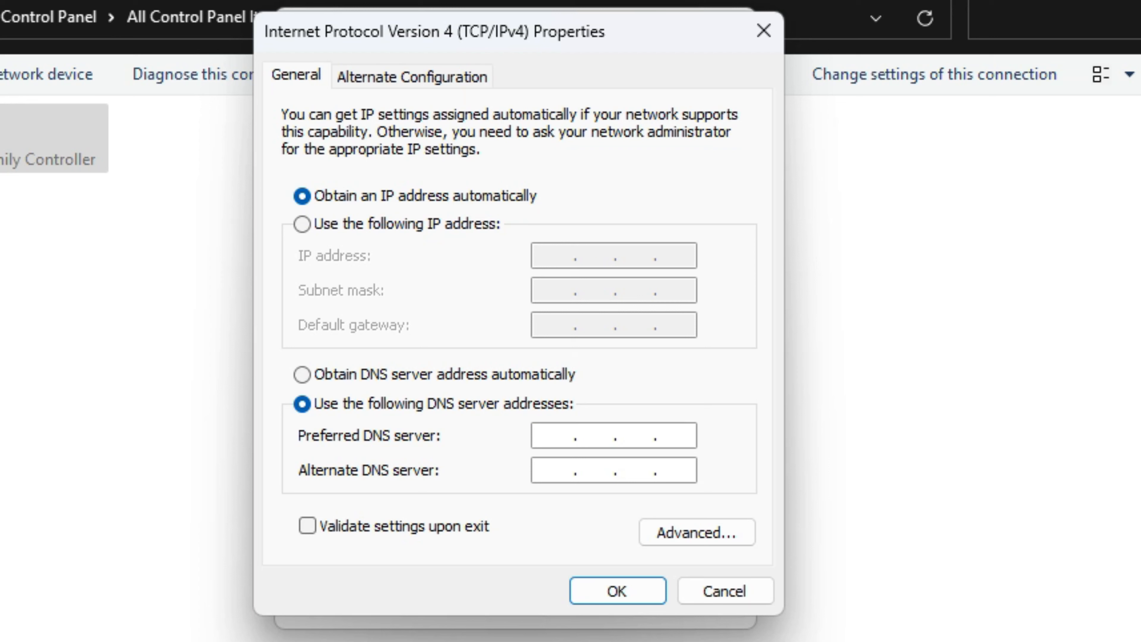
type("8.8.8.")
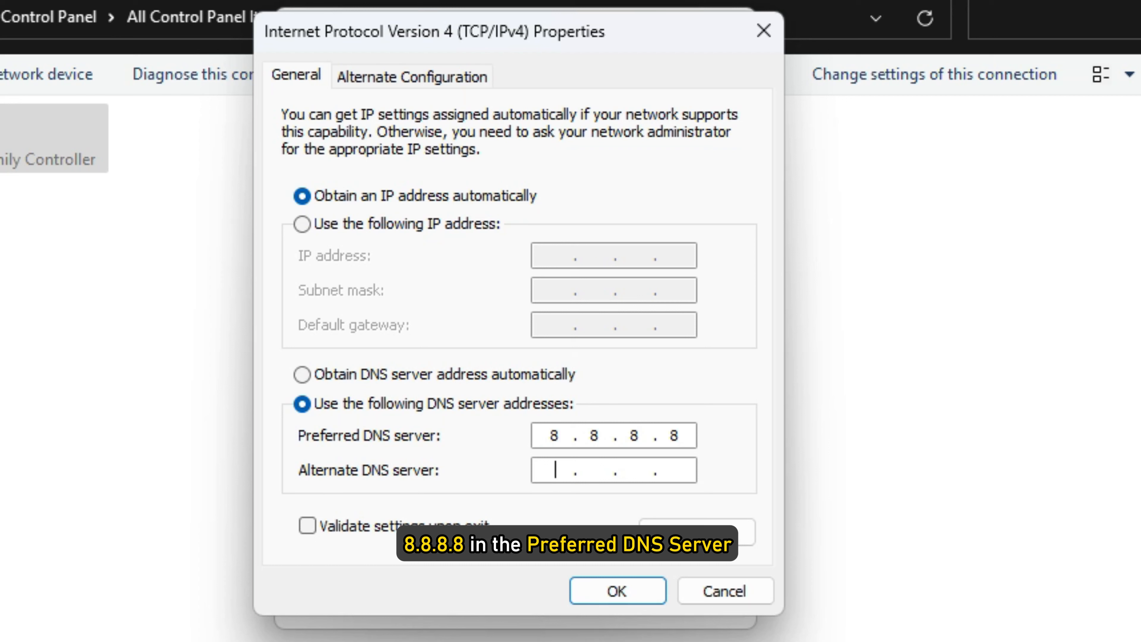
type("8.8.4.4")
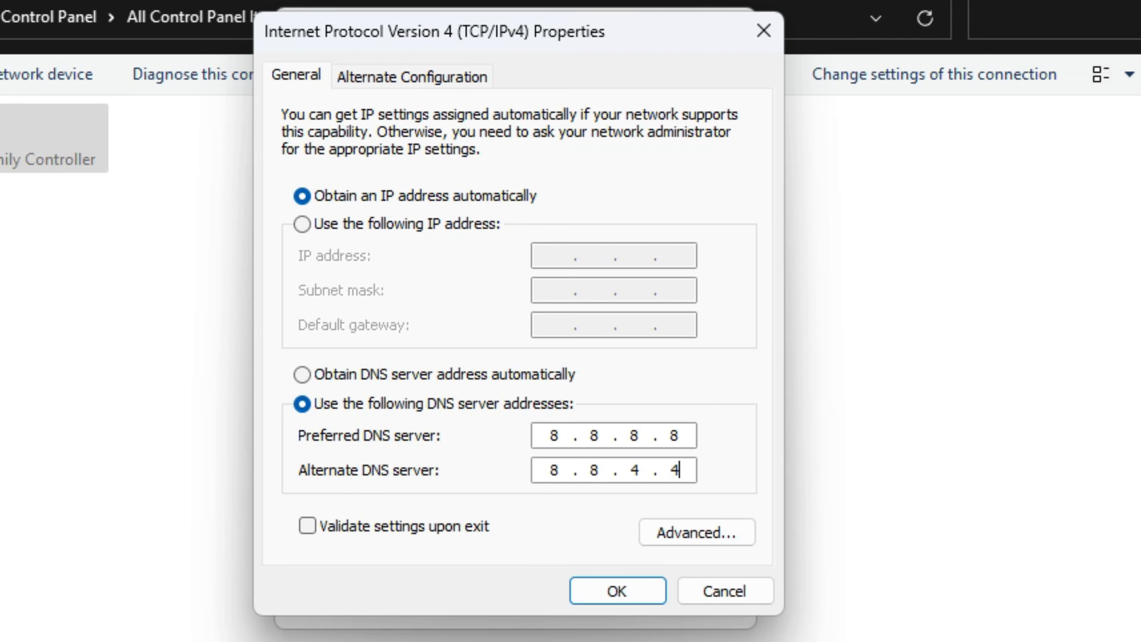
left_click(616, 591)
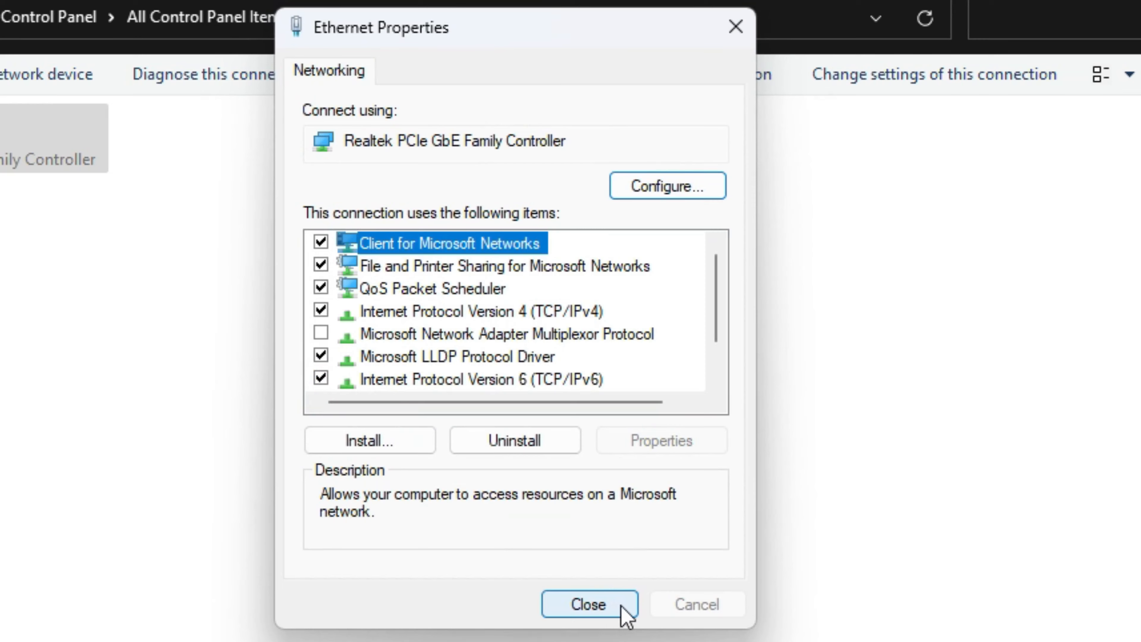
left_click(590, 604)
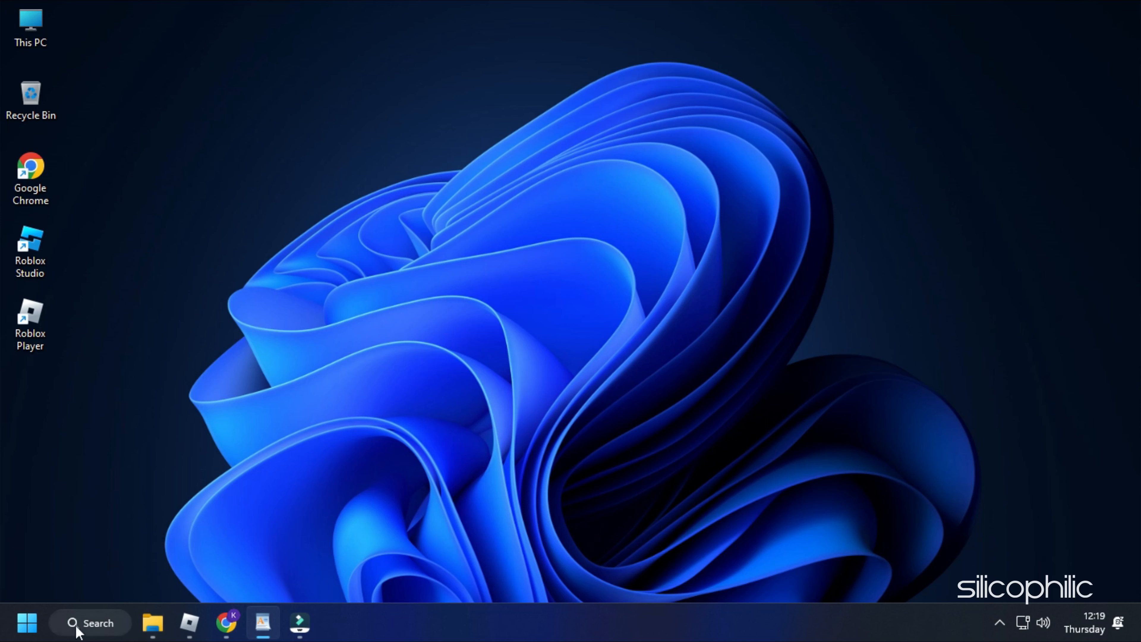
- Search 'res' on the taskbar to find Resource Monitor
type("res")
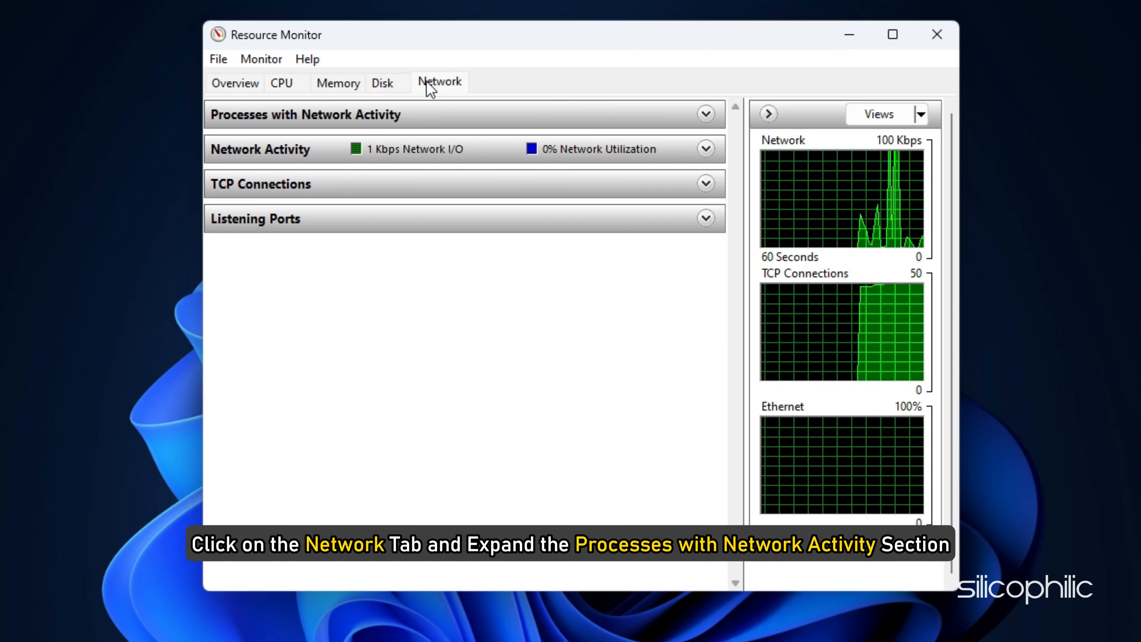
- Expand Processes with Network Activity and end MEGAsync.exe, confirming the prompt
left_click(704, 115)
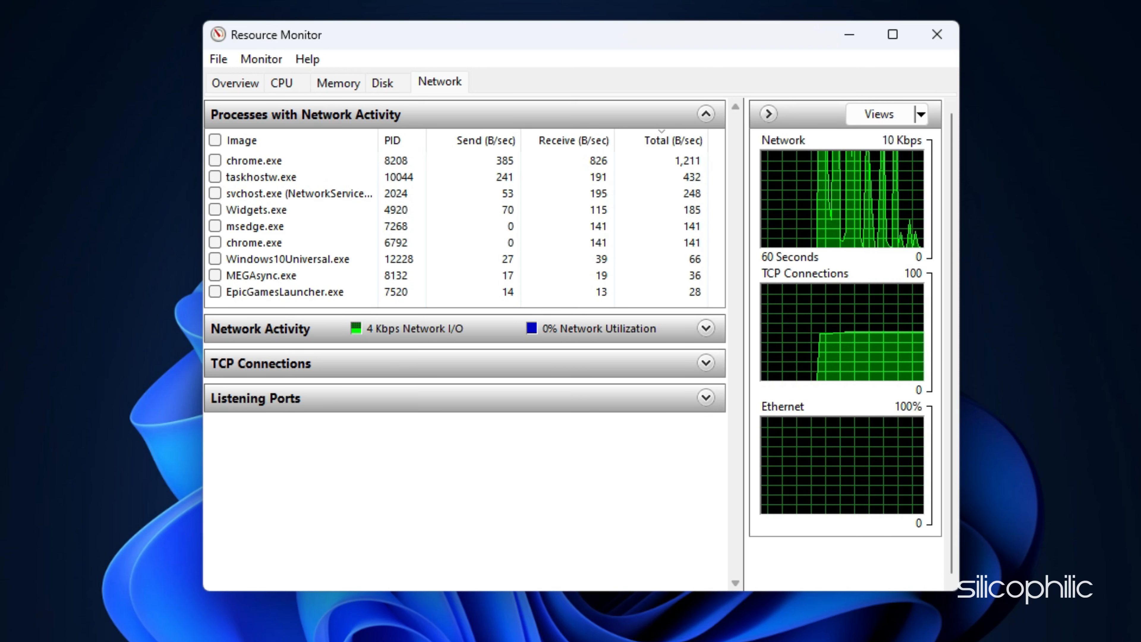
right_click(262, 242)
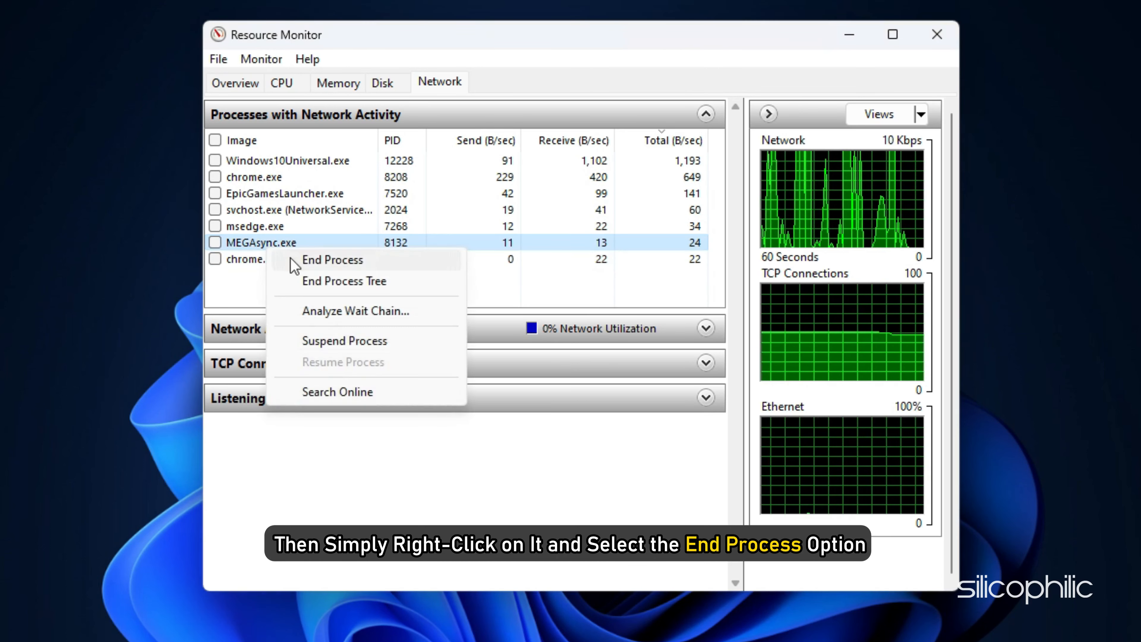
left_click(332, 259)
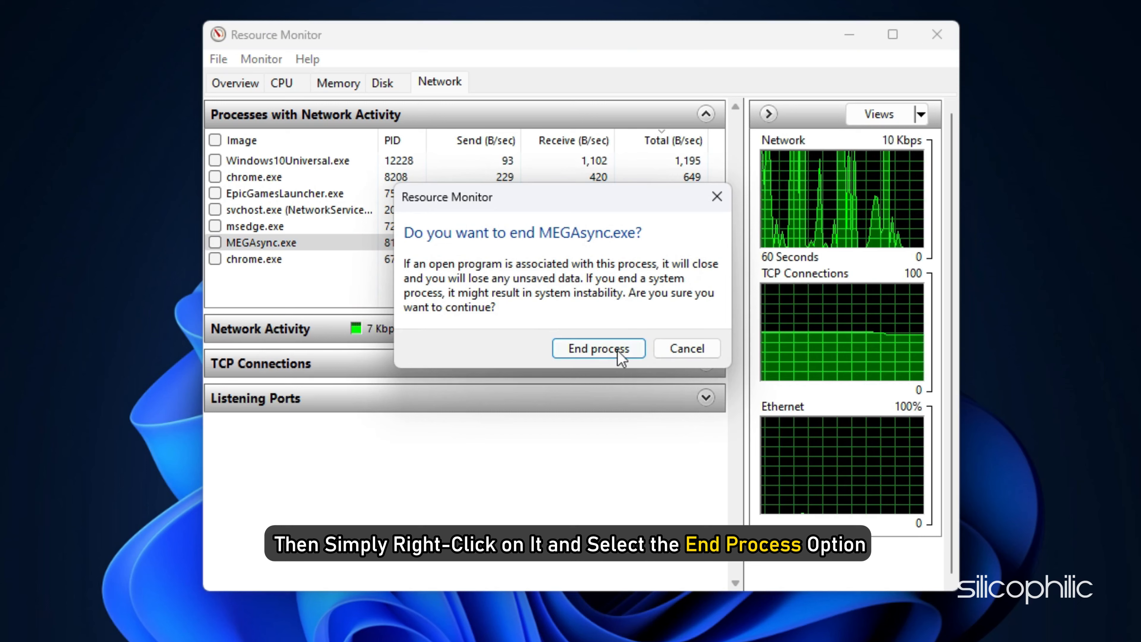
left_click(597, 348)
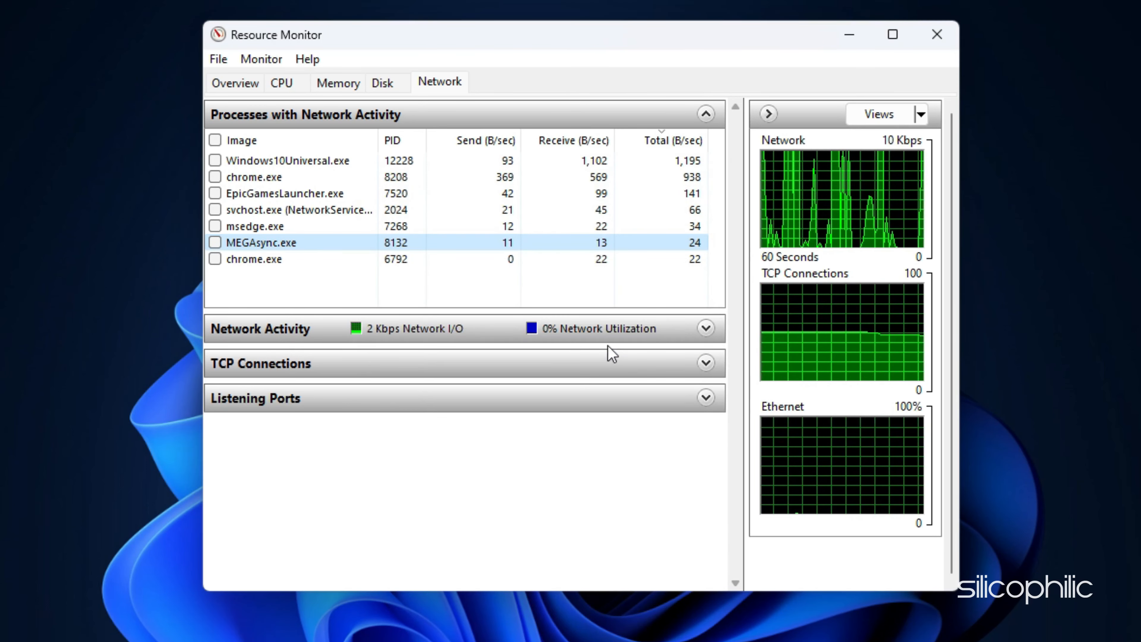